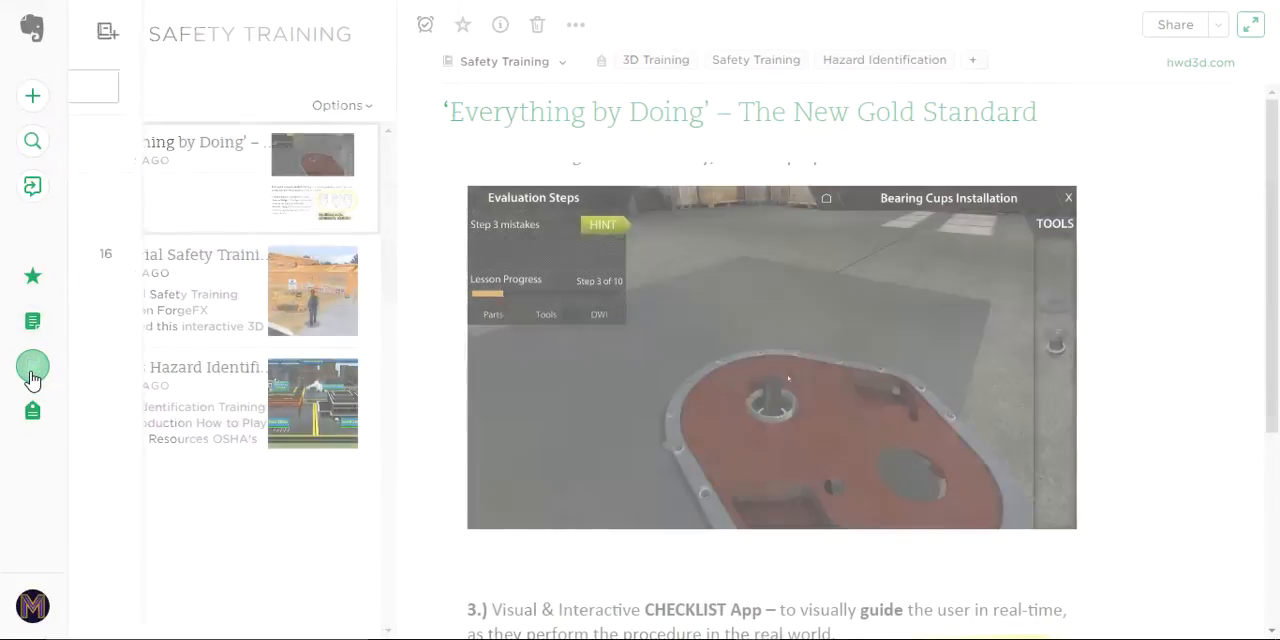
# Step: Browse the Safety Training notebook and view the OSHA hazard identification training note
pyautogui.click(32, 365)
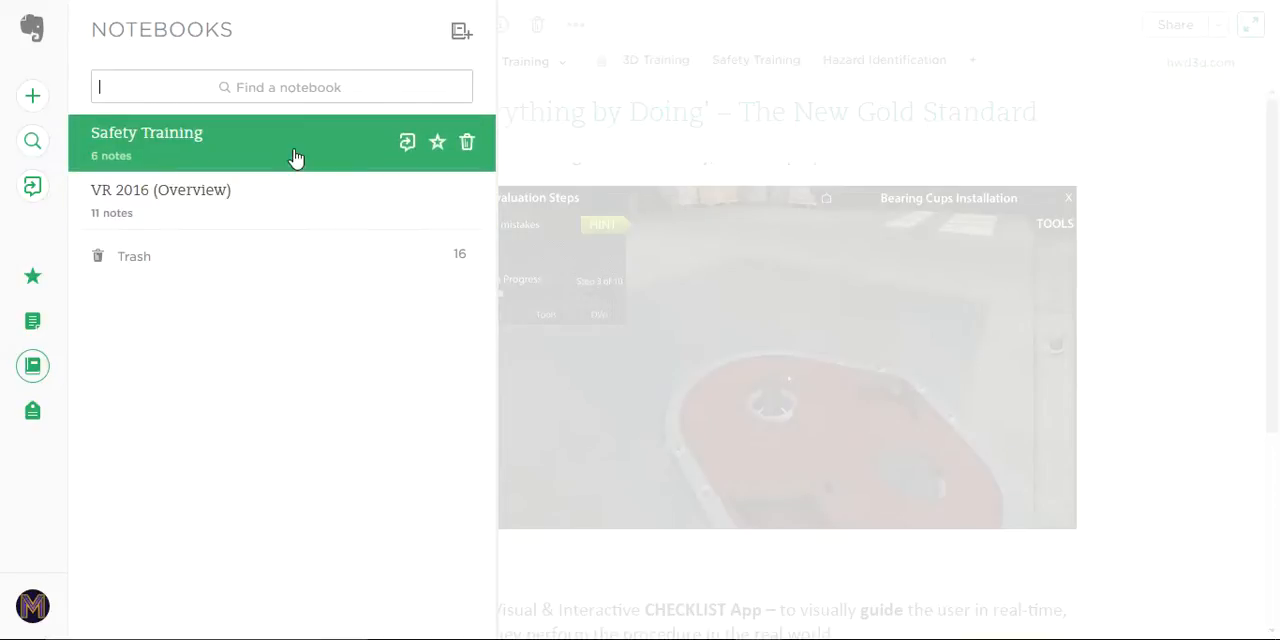
pyautogui.click(146, 132)
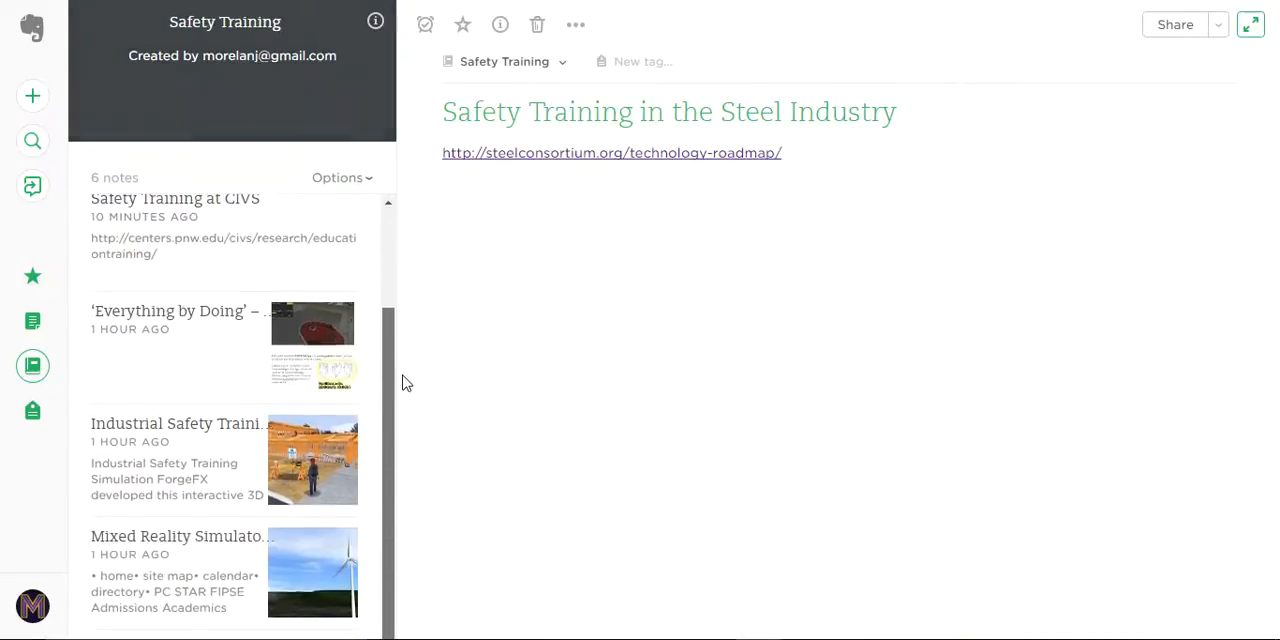
pyautogui.scroll(-3)
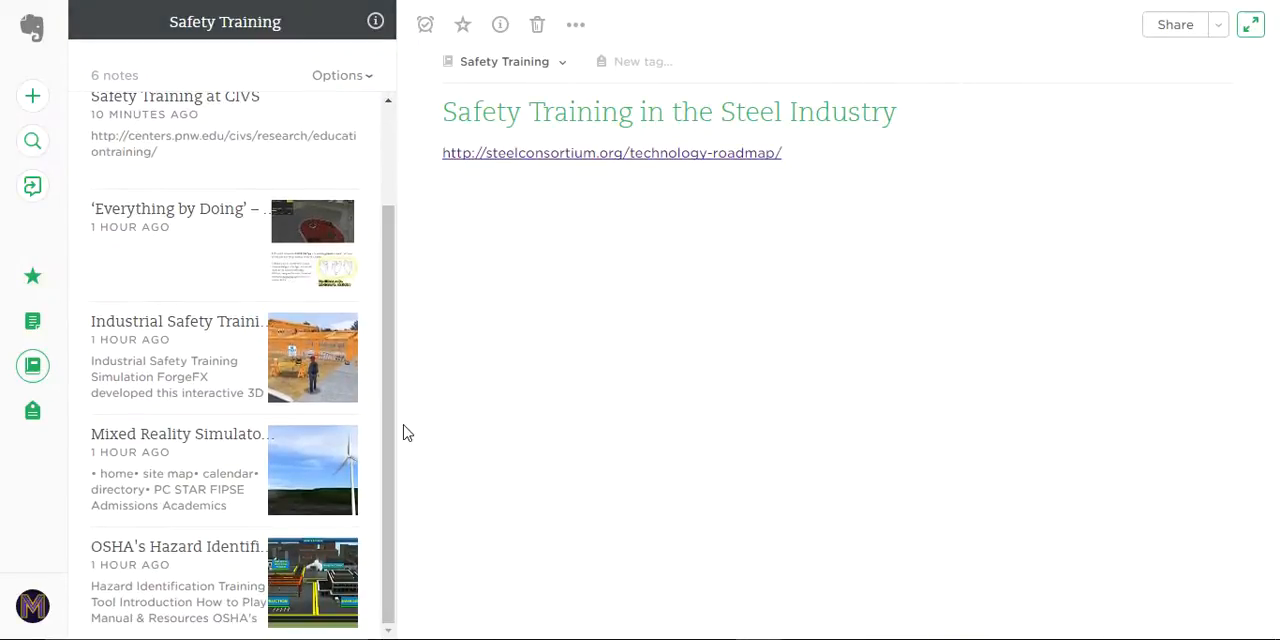
pyautogui.click(177, 357)
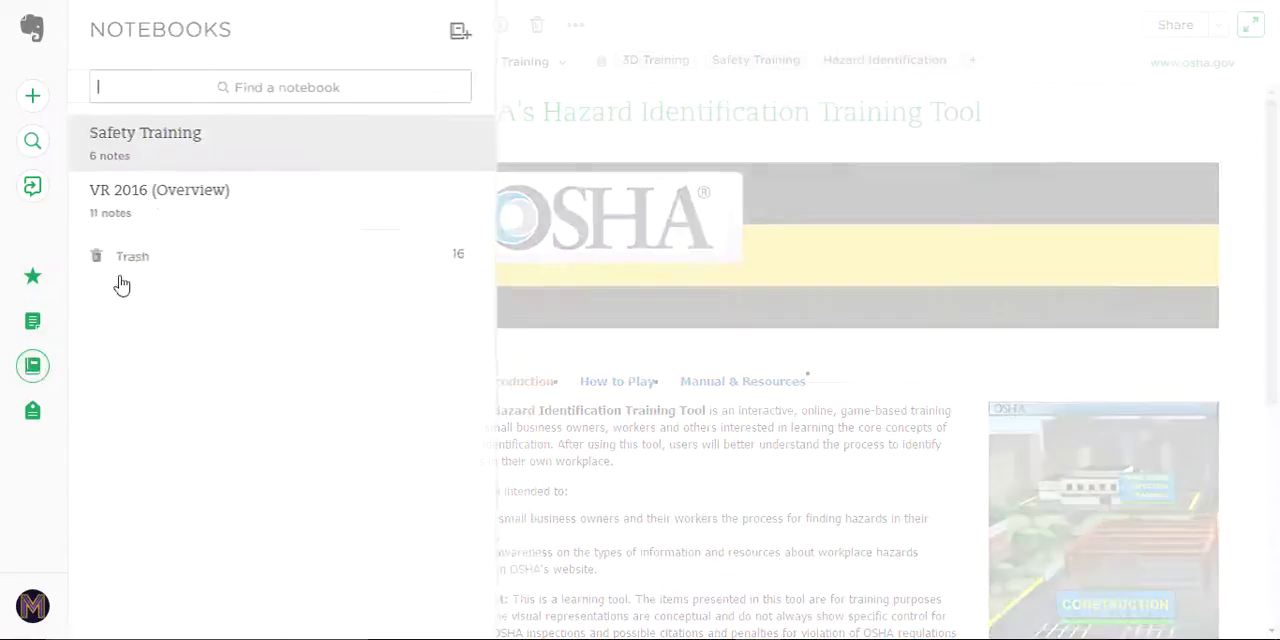
# Step: Open the VR 2016 (Overview) notebook and its 'Thoughts on the HTC Vive' note
pyautogui.click(159, 190)
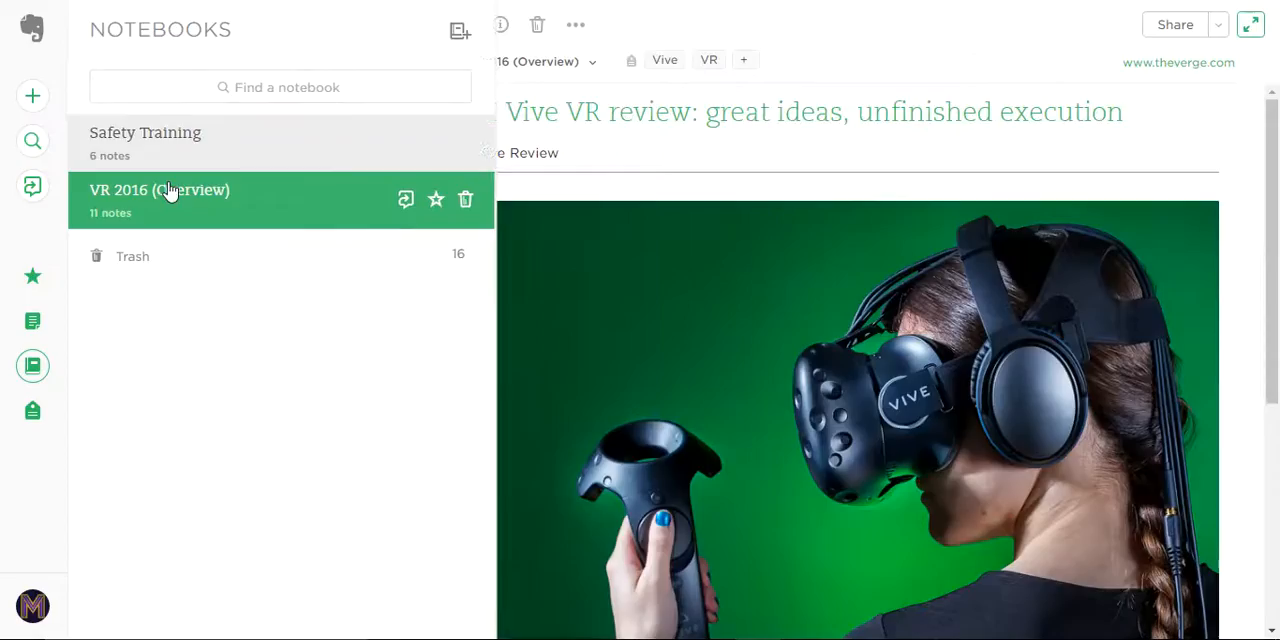
pyautogui.click(159, 190)
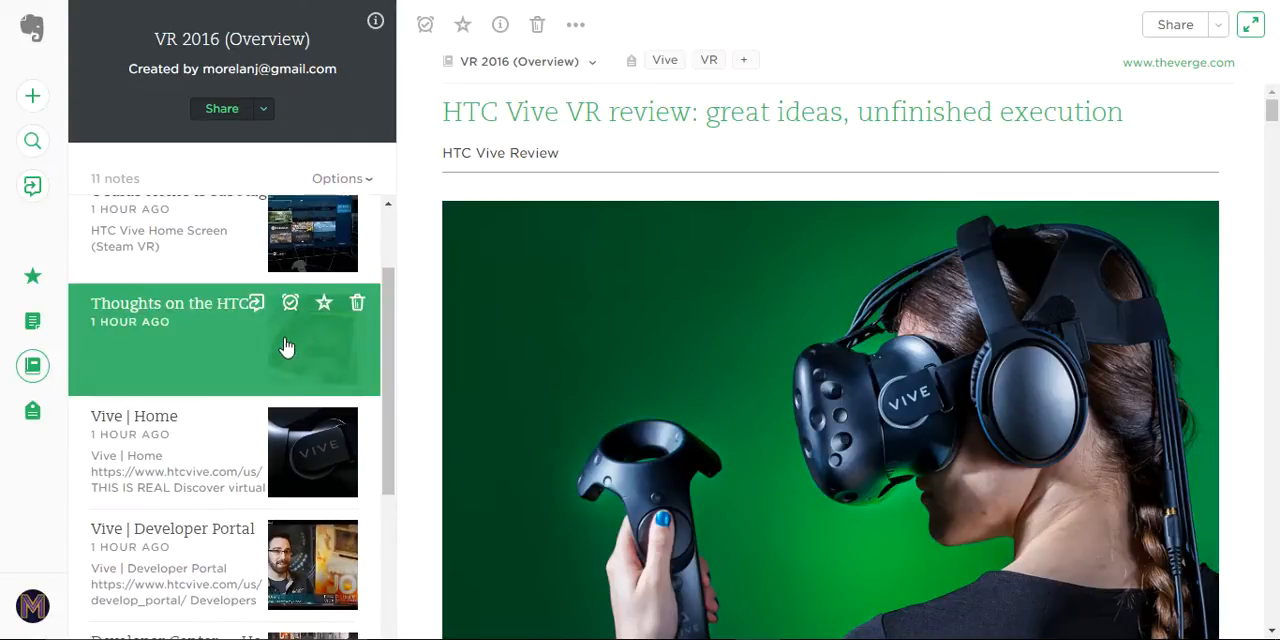
pyautogui.click(170, 303)
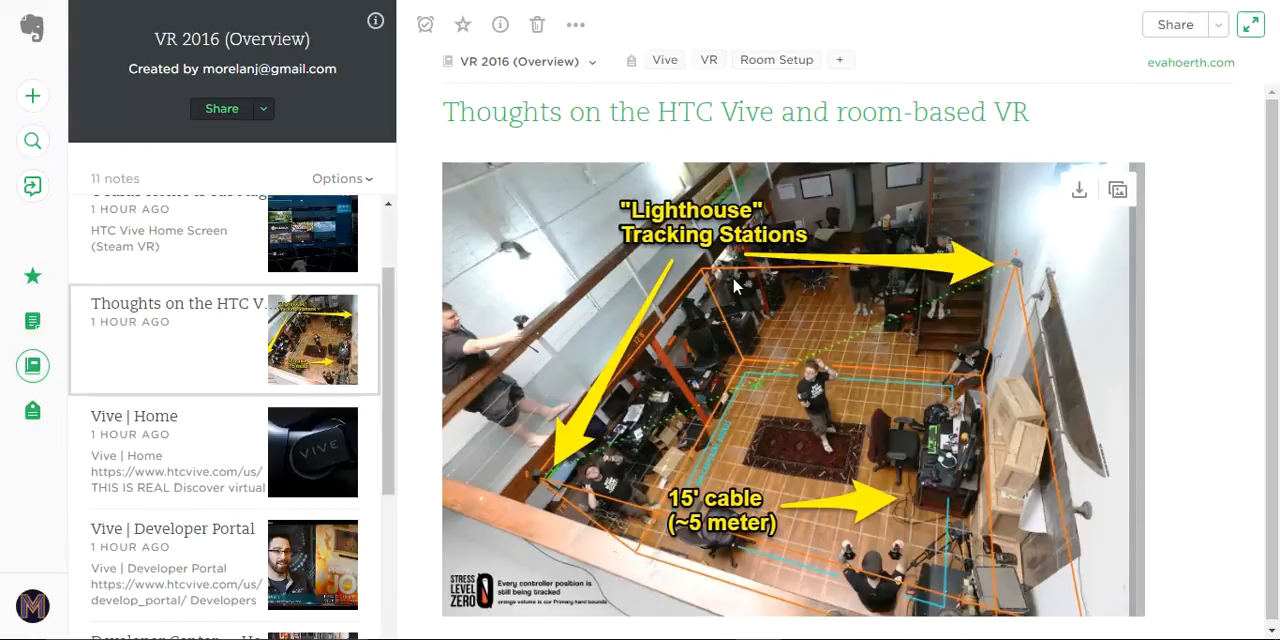
pyautogui.moveTo(885, 294)
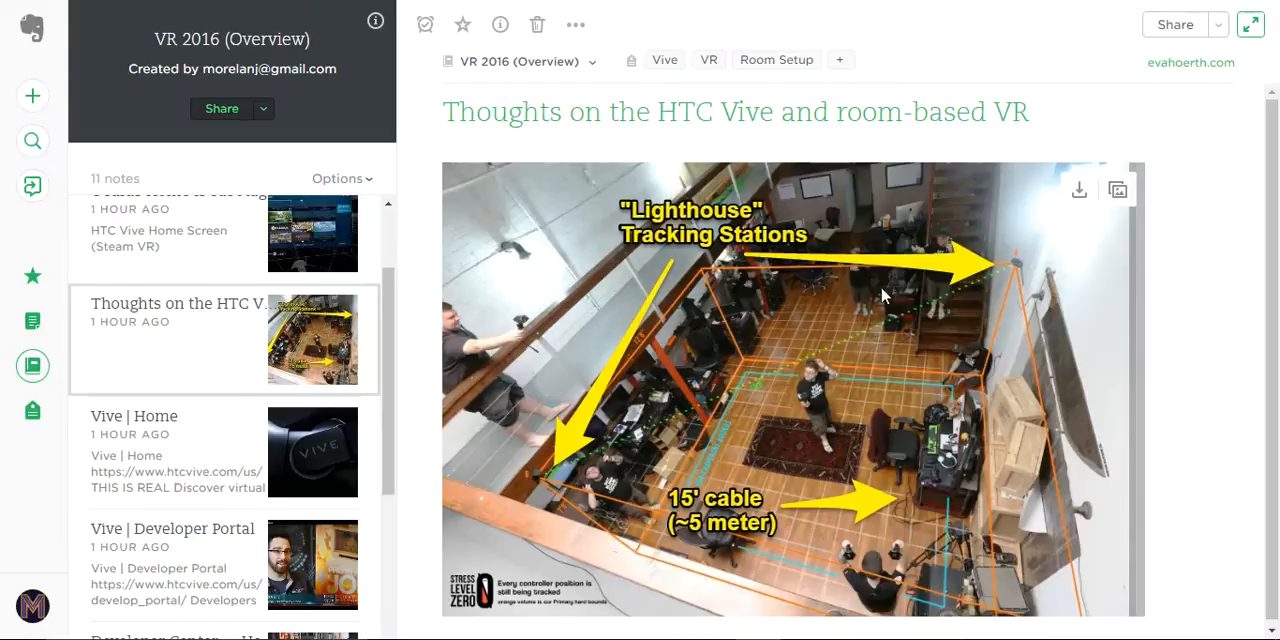
pyautogui.moveTo(531, 530)
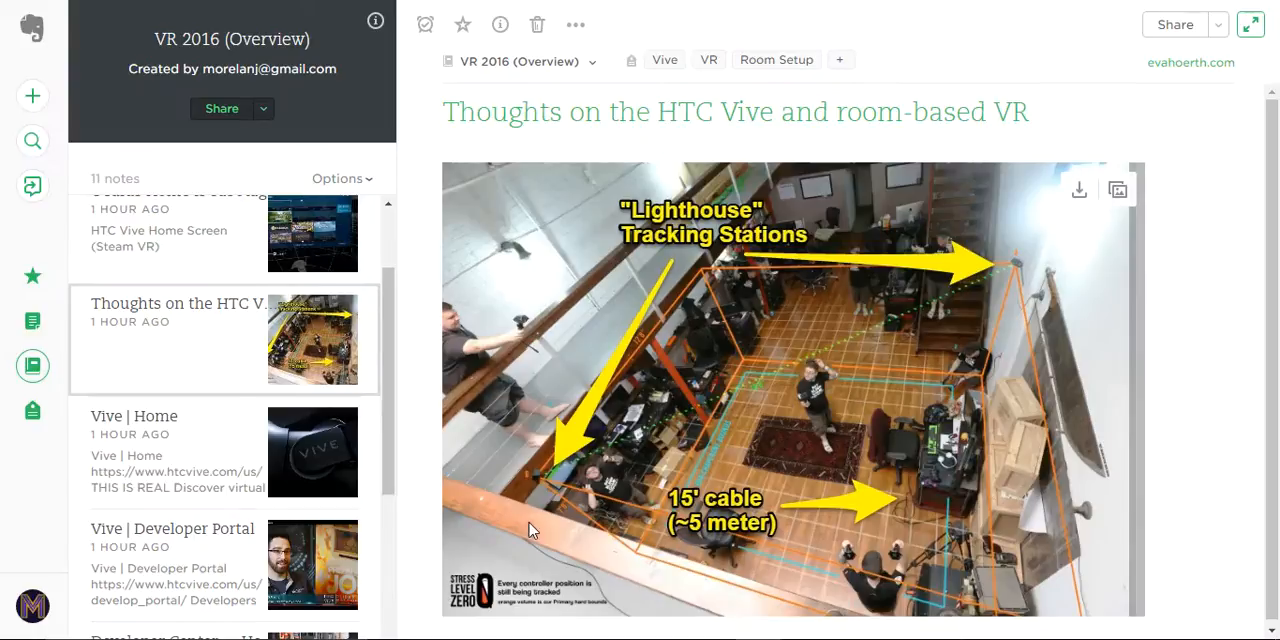
pyautogui.scroll(-3)
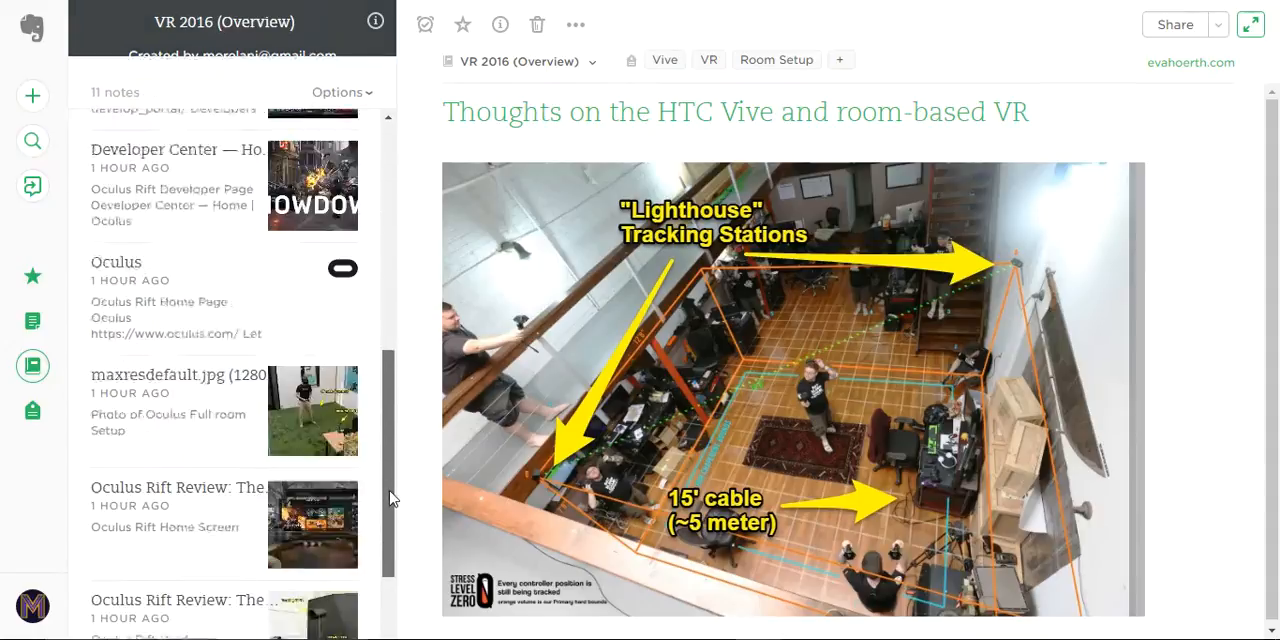
# Step: View the maxresdefault.jpg note showing the Oculus full room setup photo
pyautogui.click(178, 400)
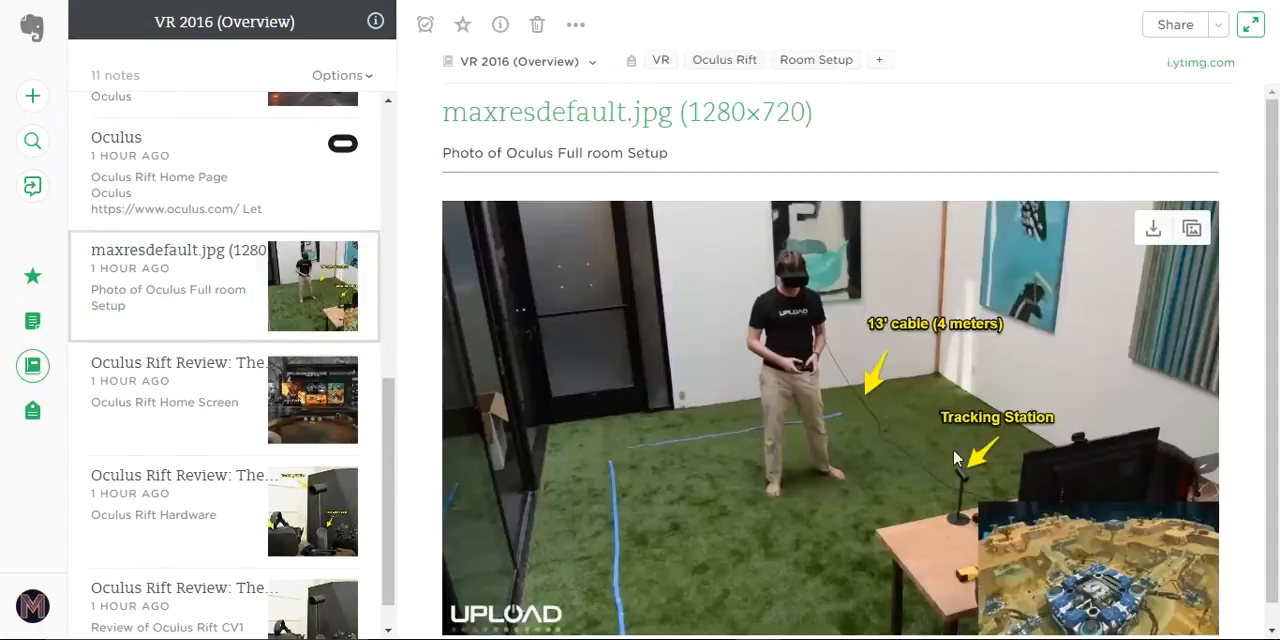
pyautogui.moveTo(868, 458)
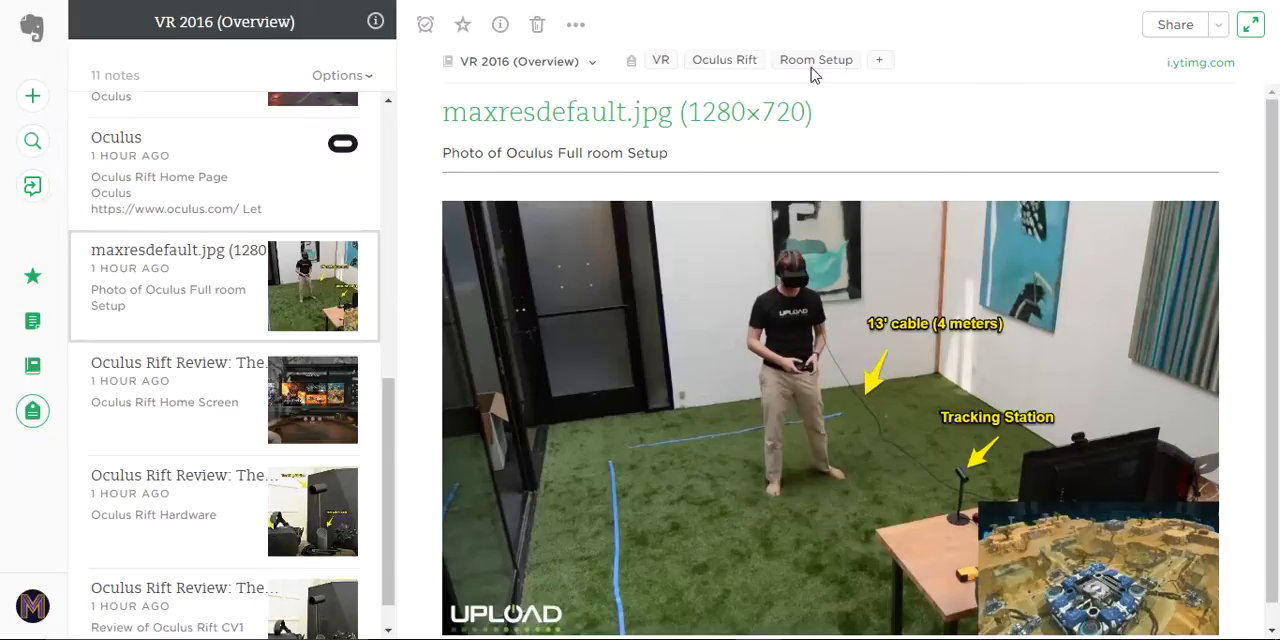
pyautogui.moveTo(33, 411)
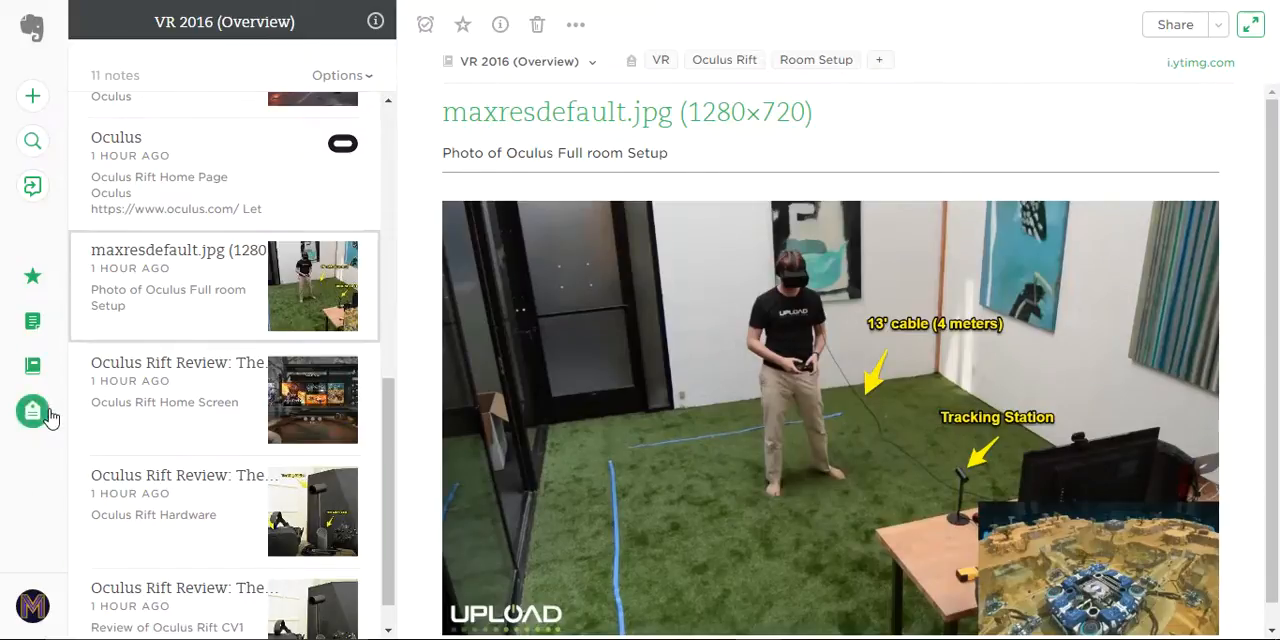
# Step: Filter the notes by the Room Setup tag from the tags list
pyautogui.click(32, 411)
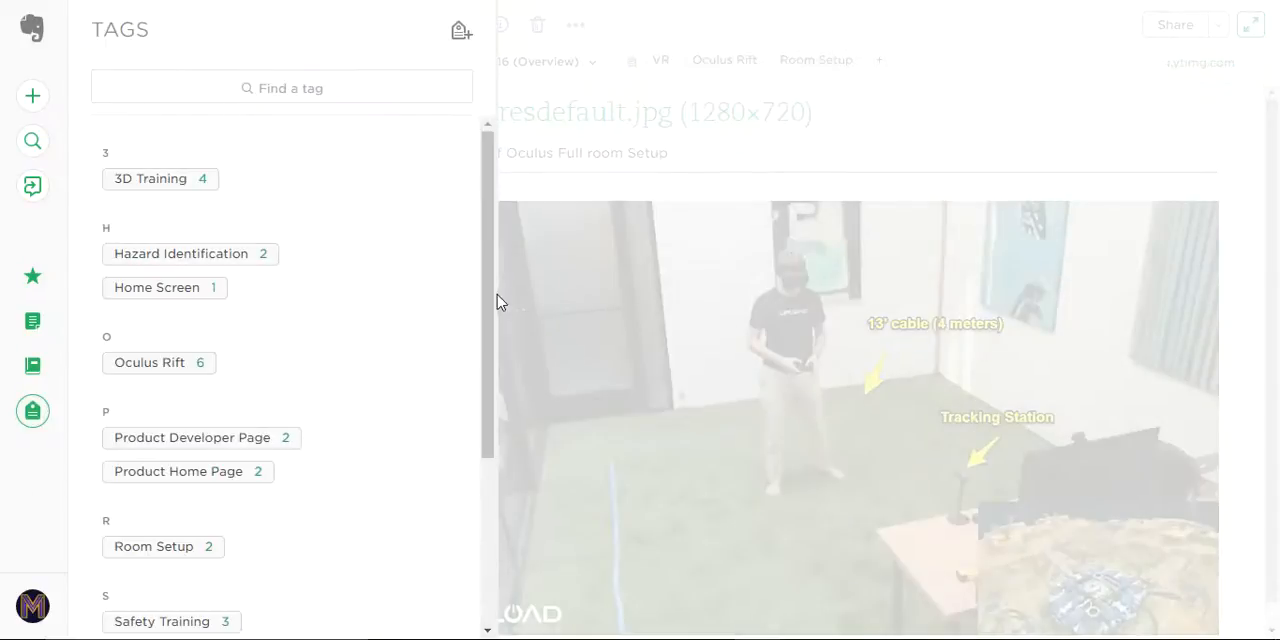
pyautogui.scroll(-3)
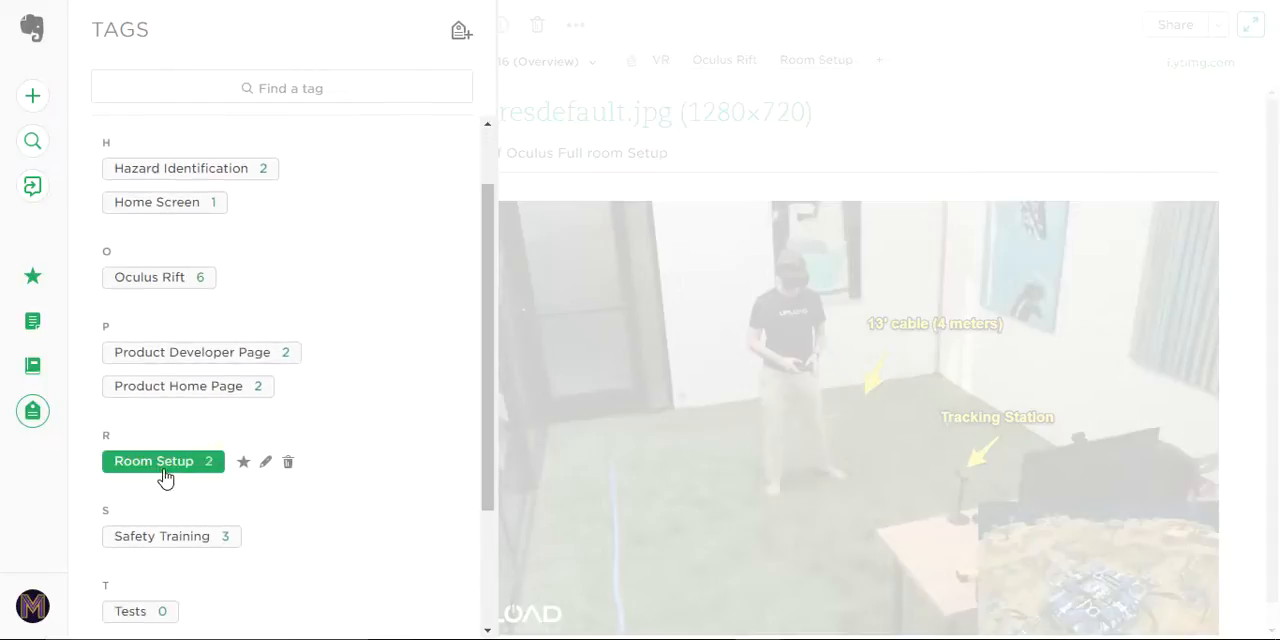
pyautogui.click(154, 461)
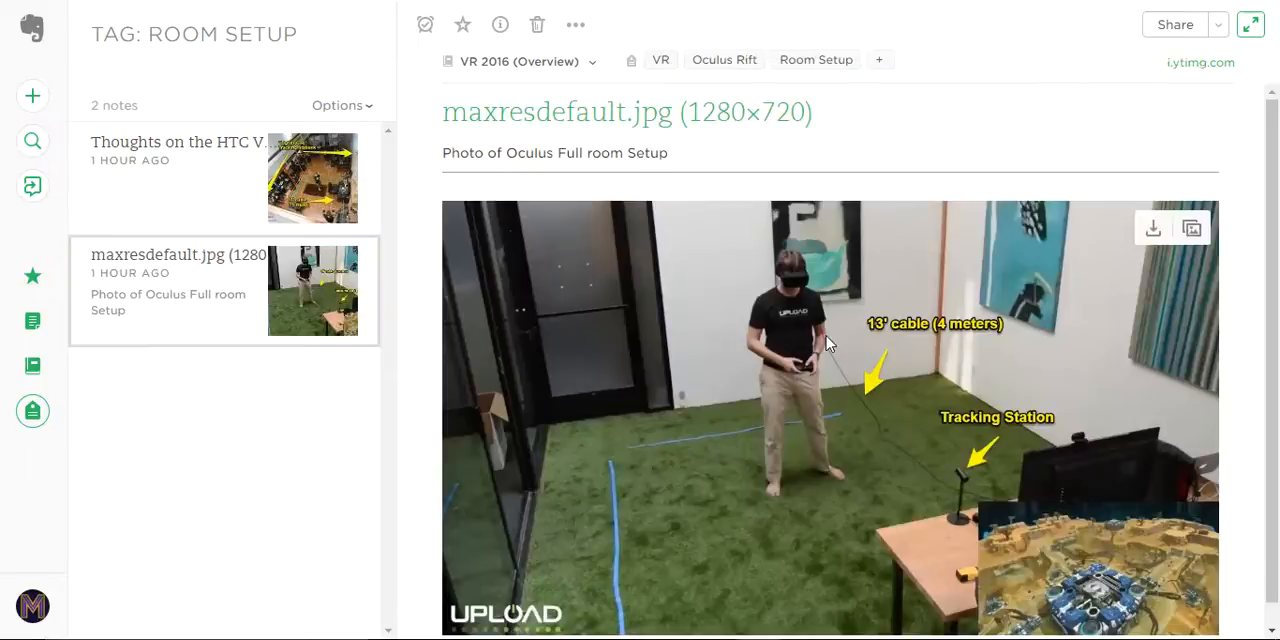
pyautogui.moveTo(425, 24)
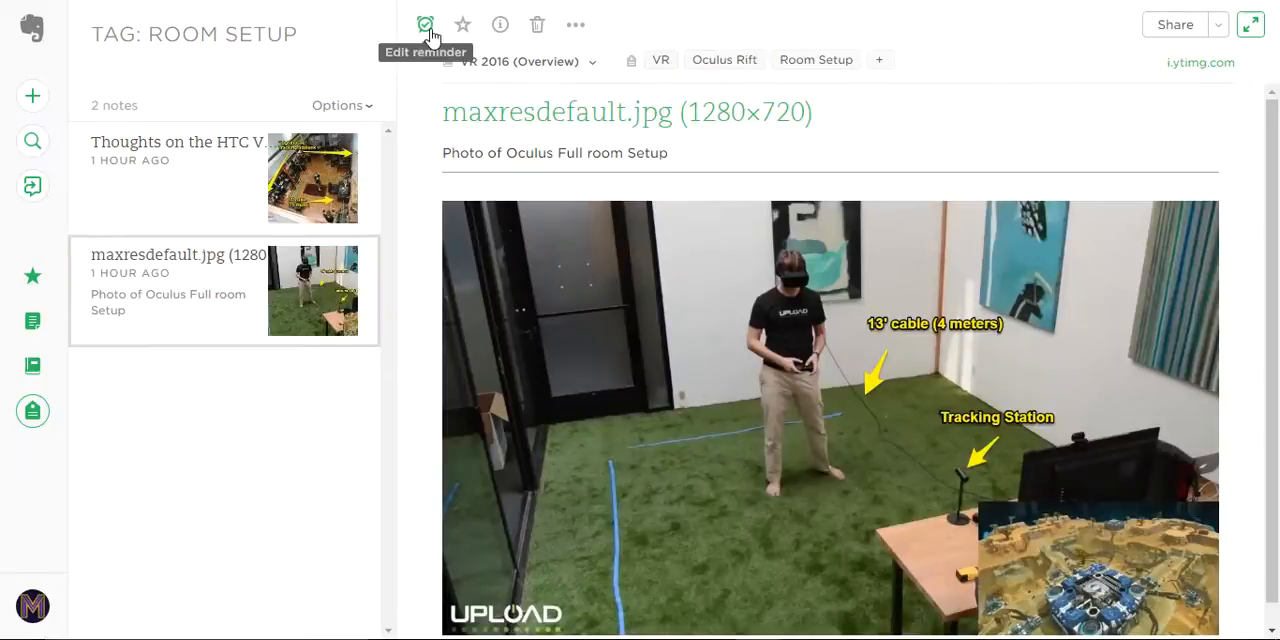